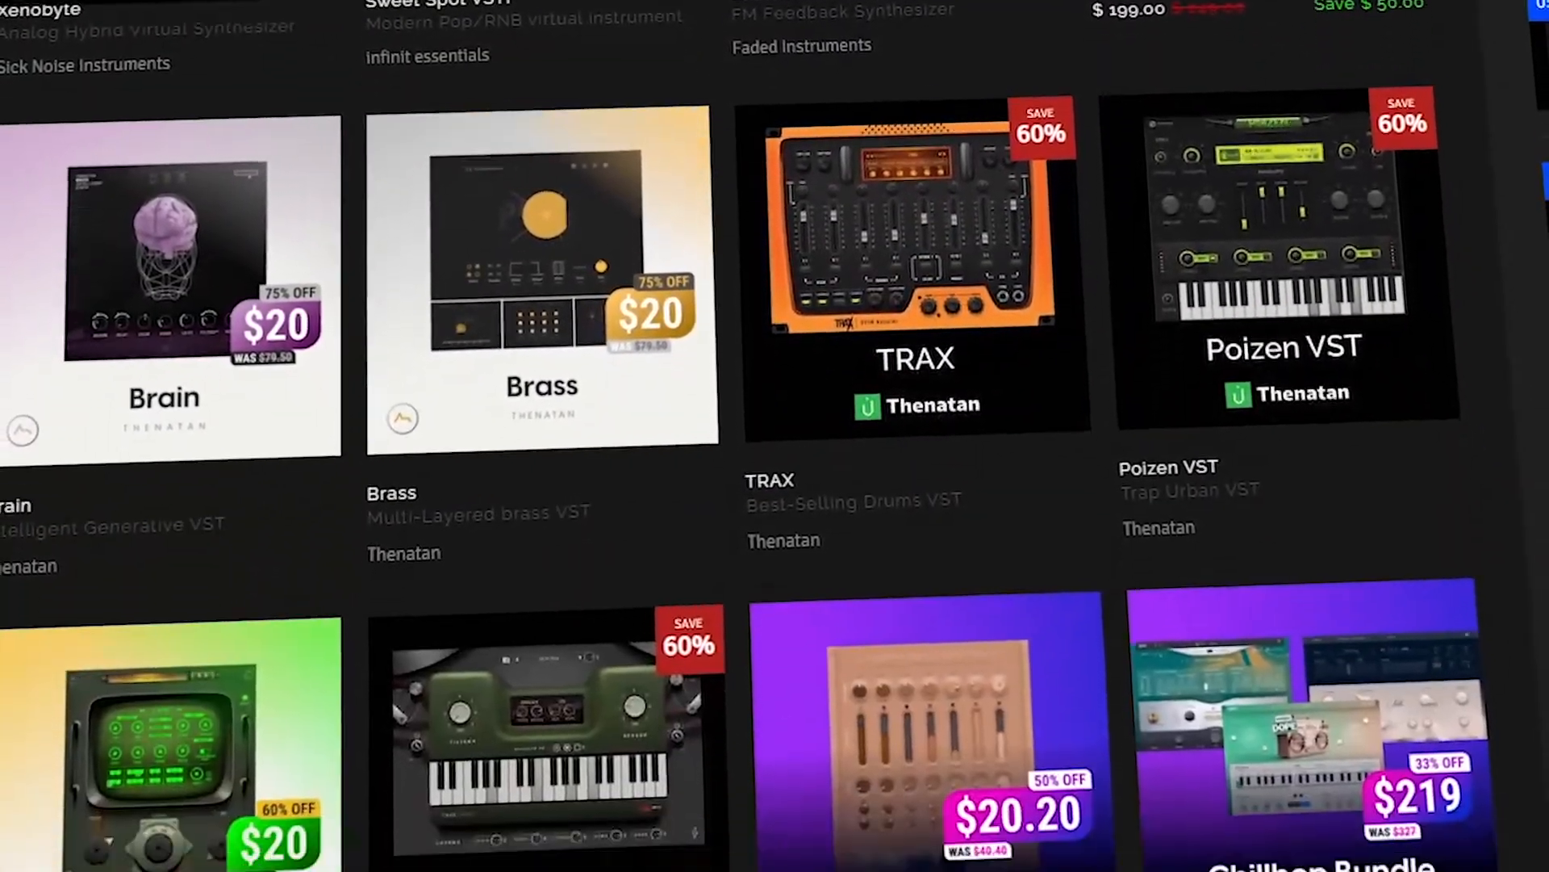
- Review the untitled WAV file's properties in music projects, then close the dialog
scroll(down, 3)
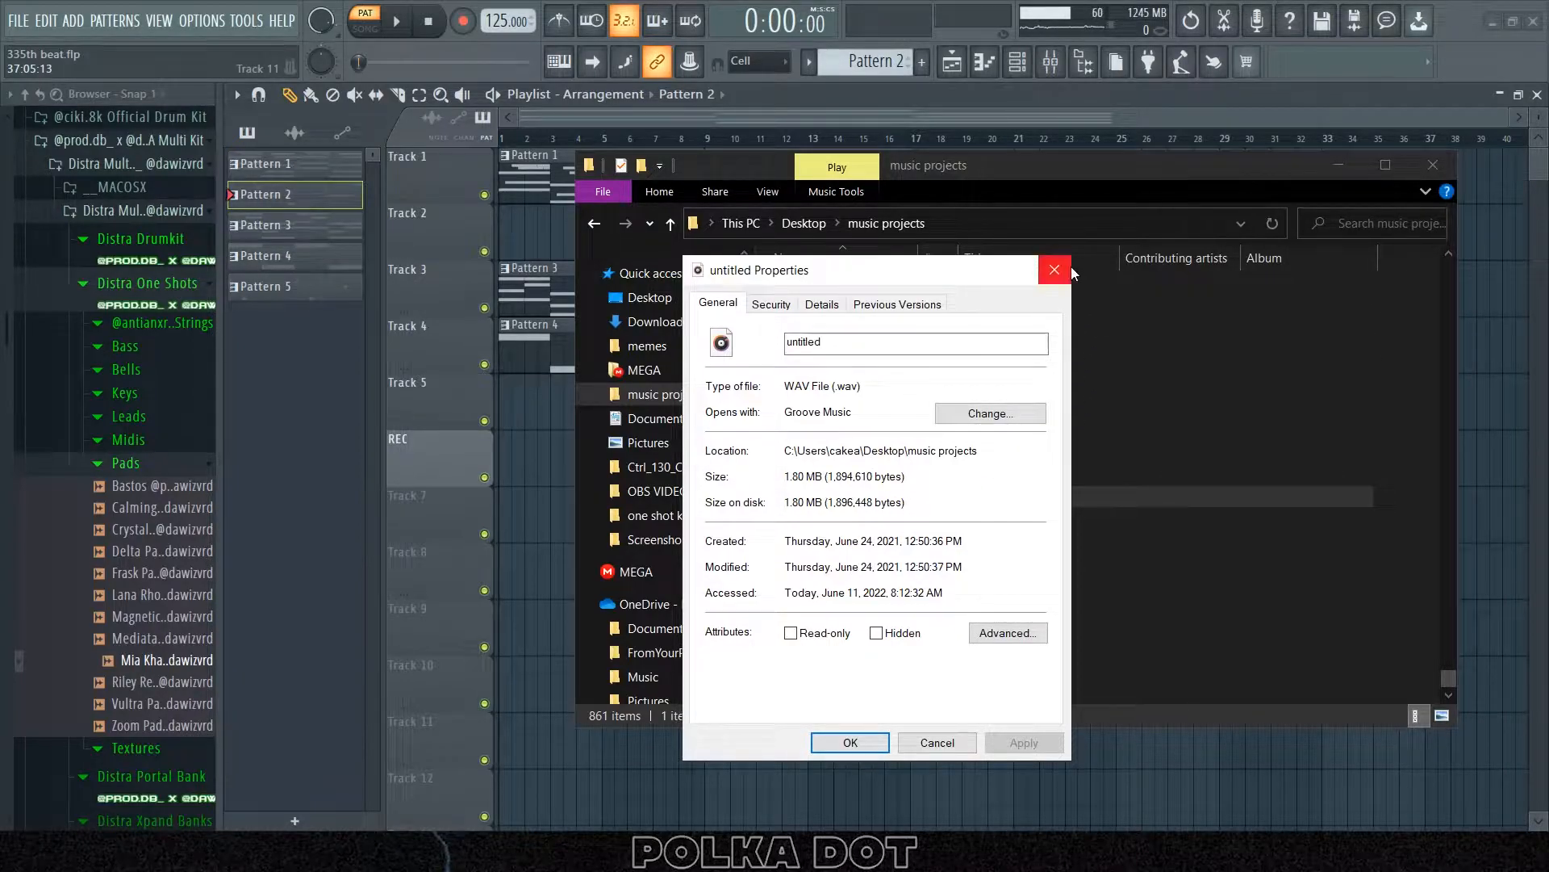
click(1053, 268)
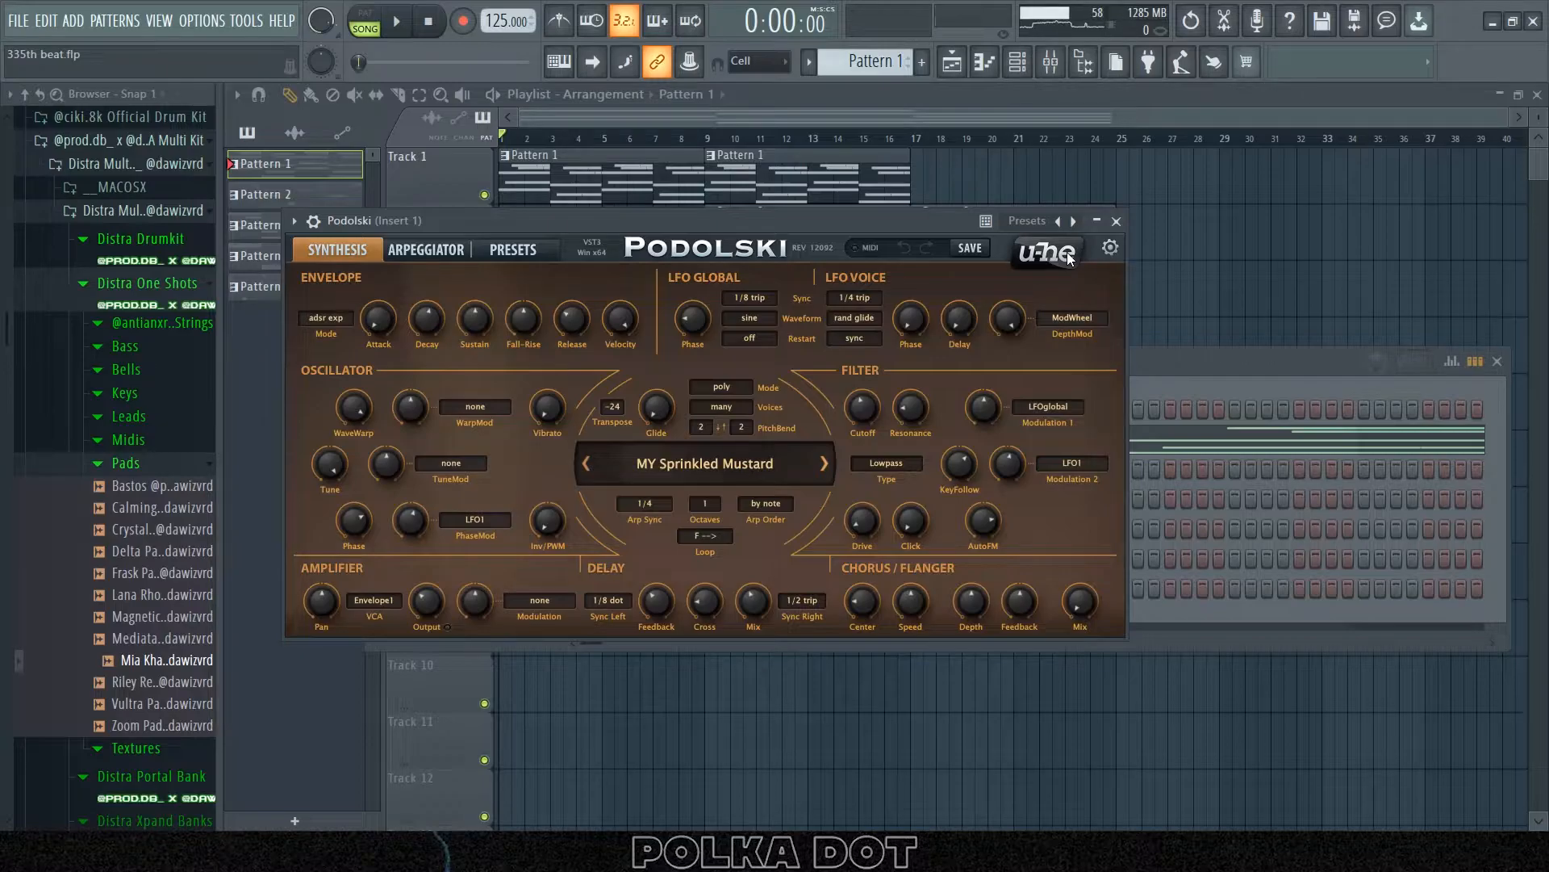
- Show the first Podolski's presets with MY Sprinkled Mustard under 04 Keys
click(512, 249)
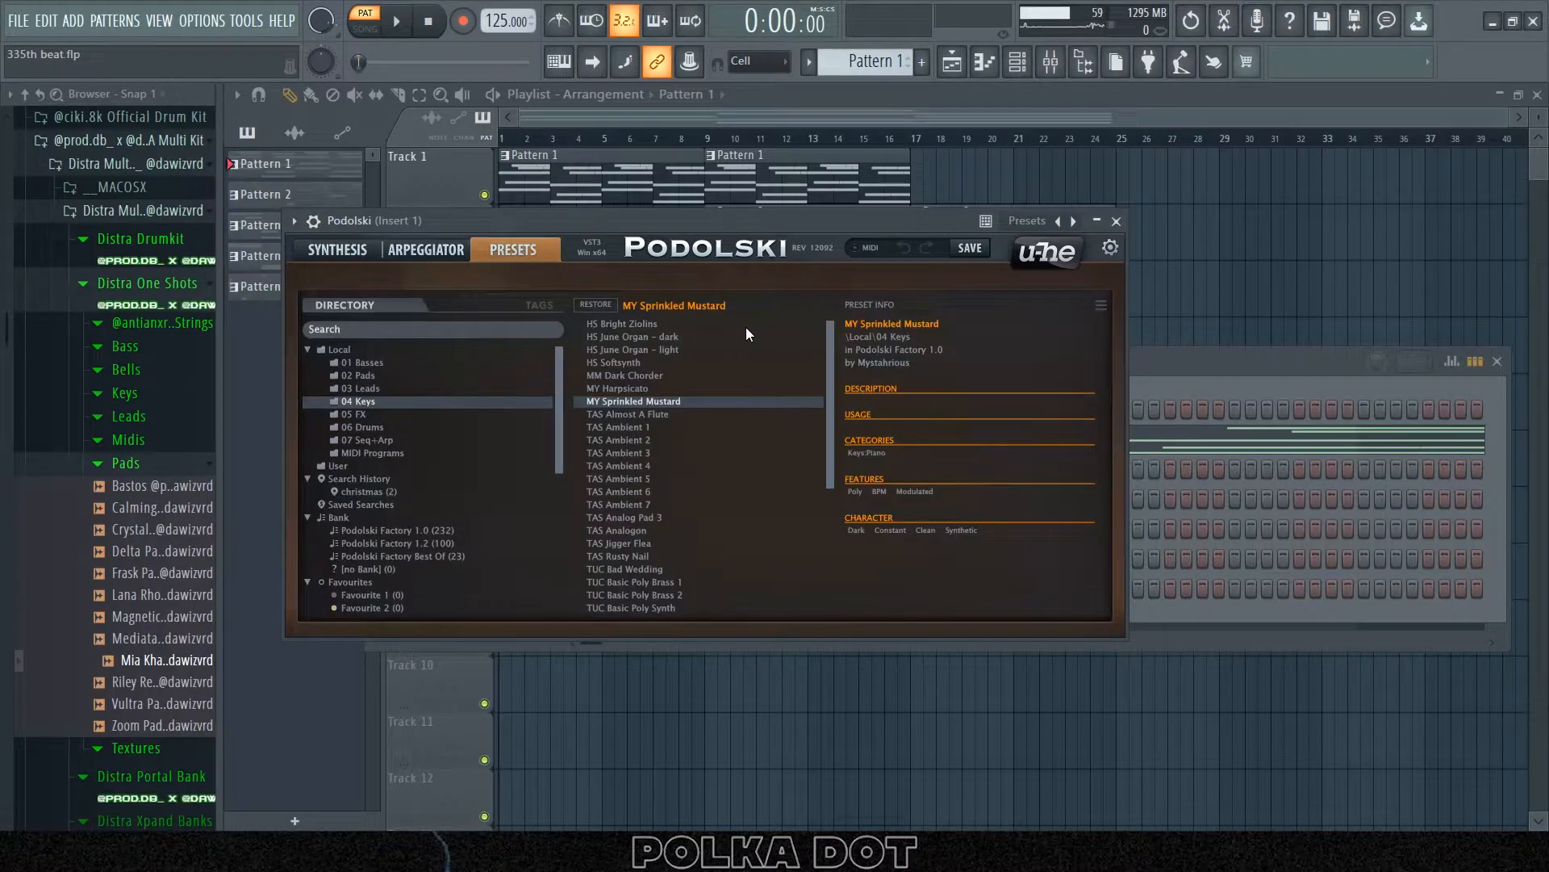
mouse_move(704, 415)
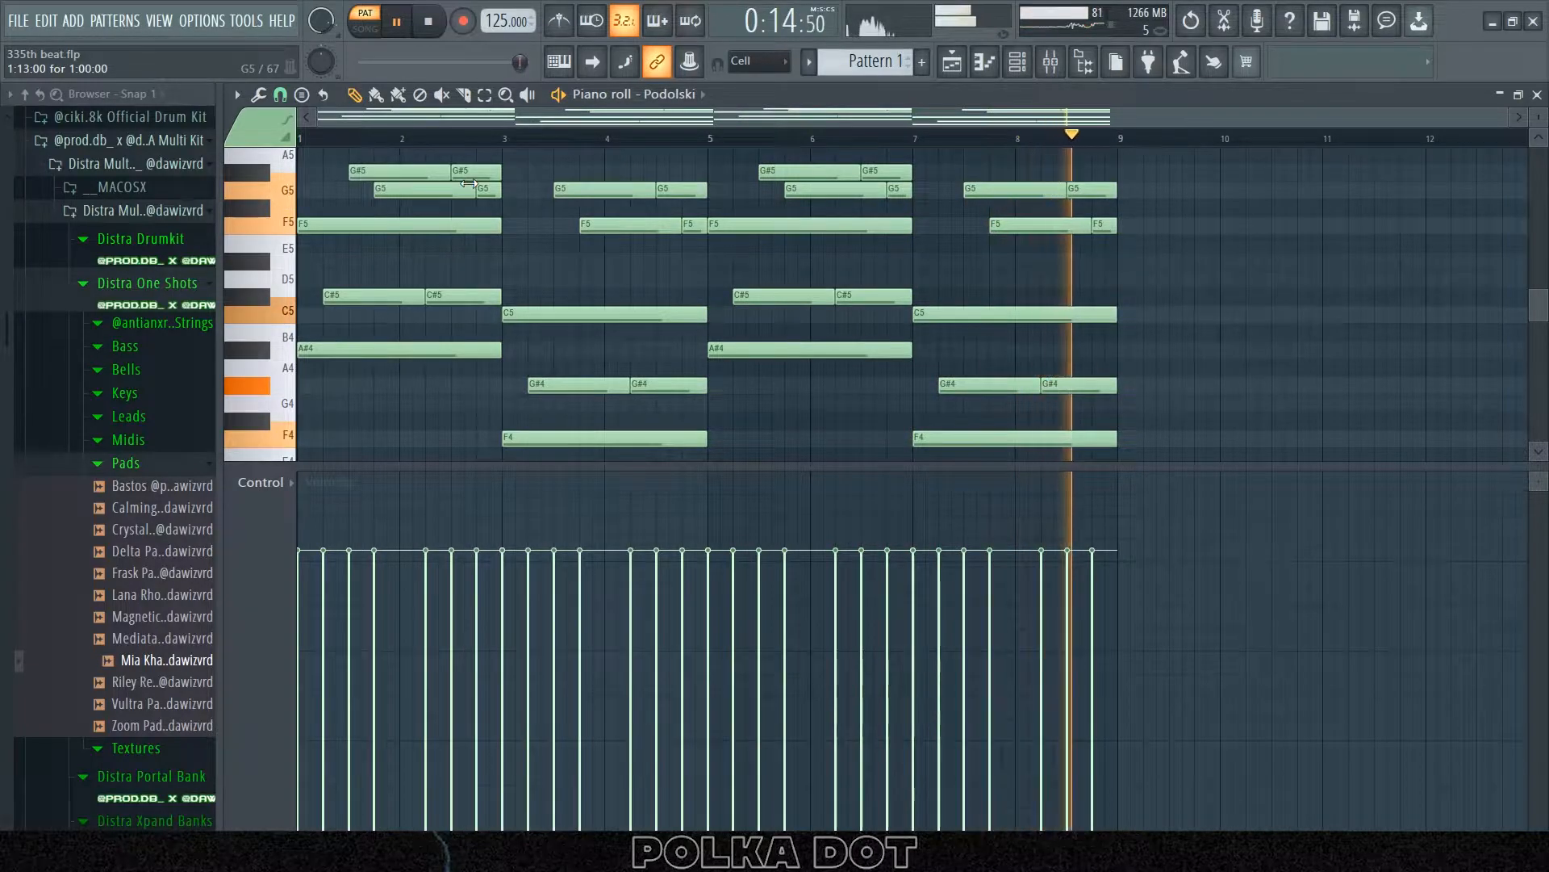
- Open Pattern 1's Podolski chord progression in the Piano roll and play it
click(426, 21)
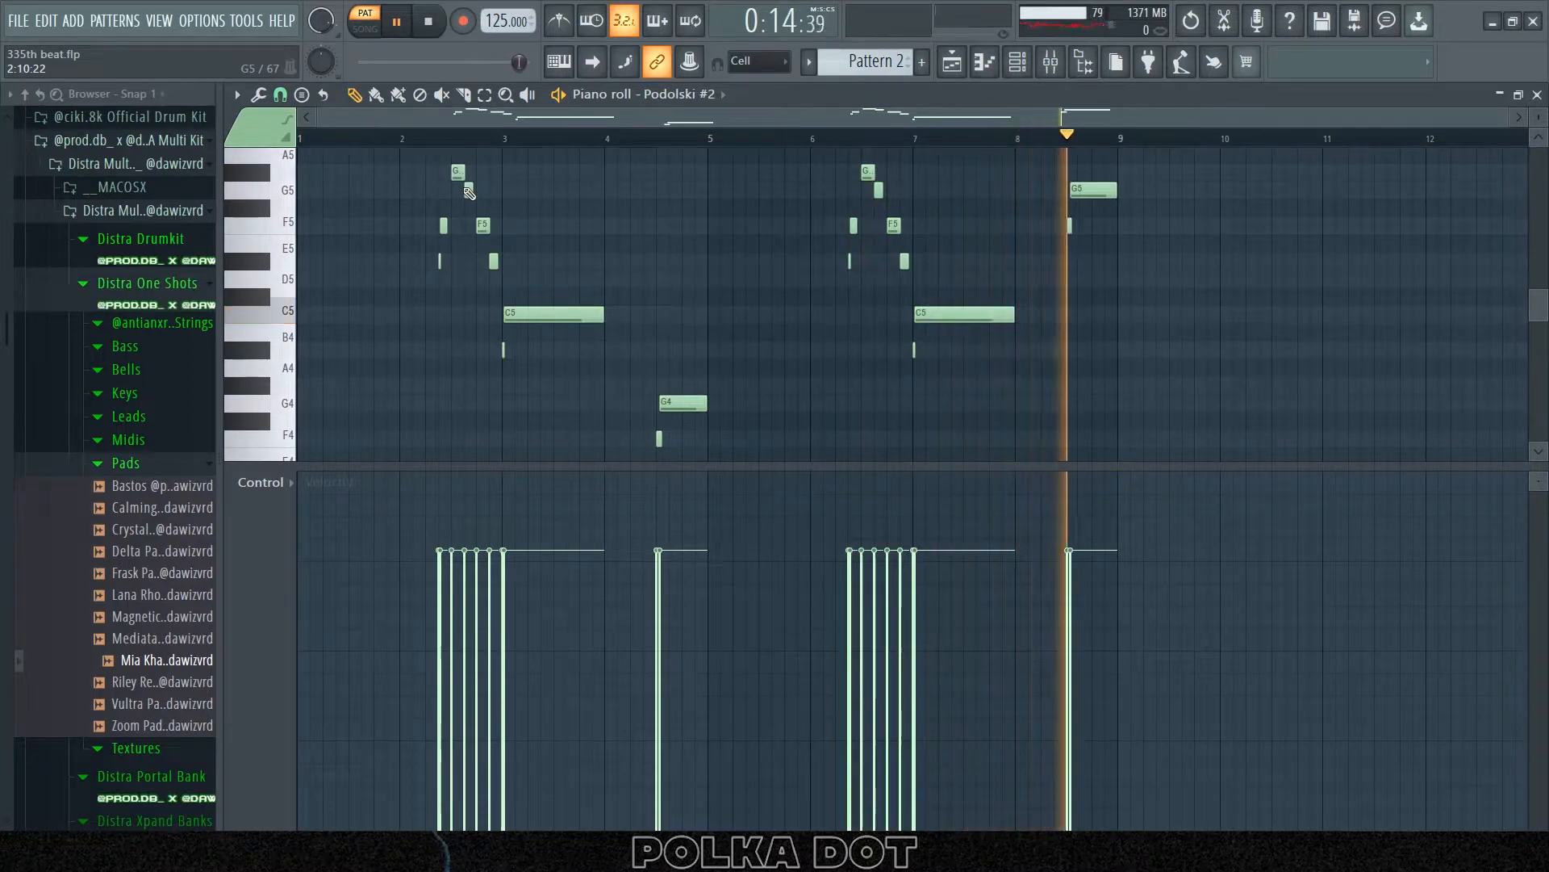
- Close the Podolski #2 melody editor to return to the Playlist and Channel rack
click(1049, 62)
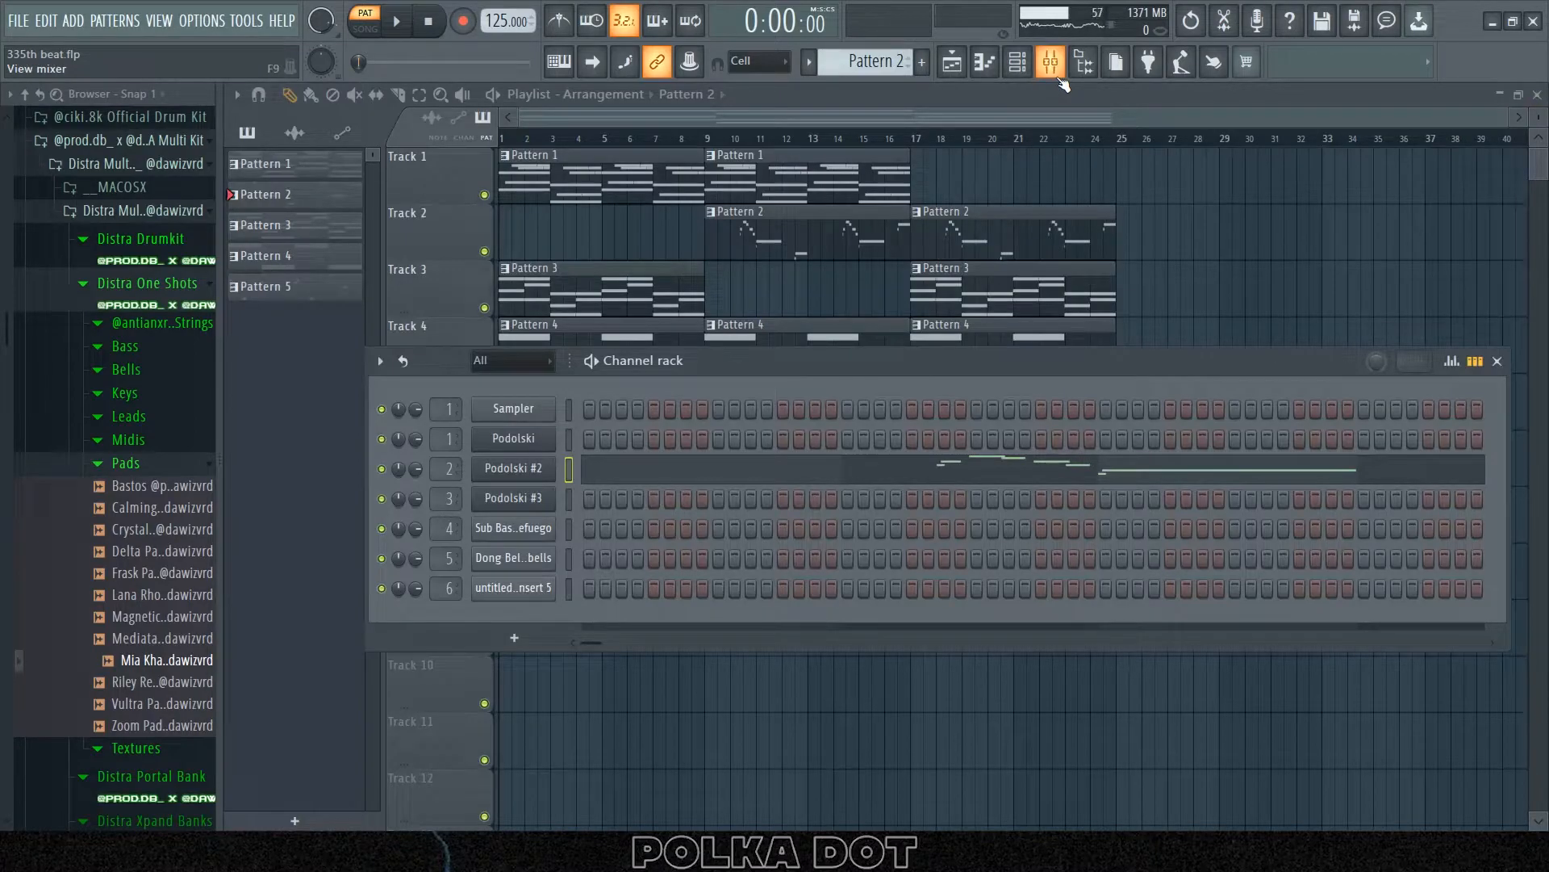
- Open the Mixer and bring up ValhallaVintageVerb from Insert 2's effect slots
click(1048, 62)
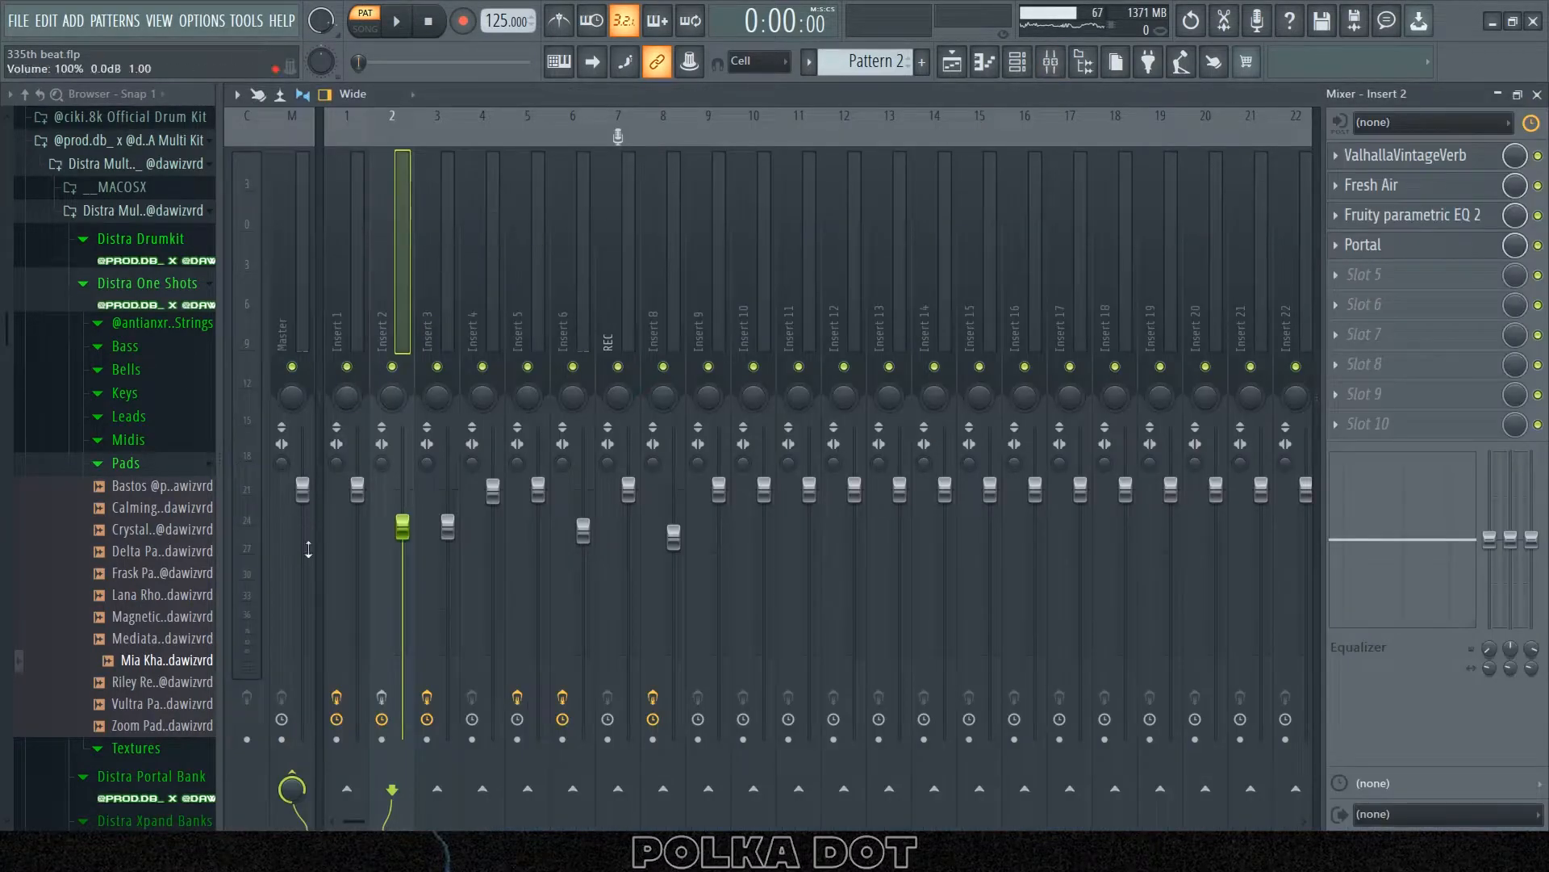
click(1403, 155)
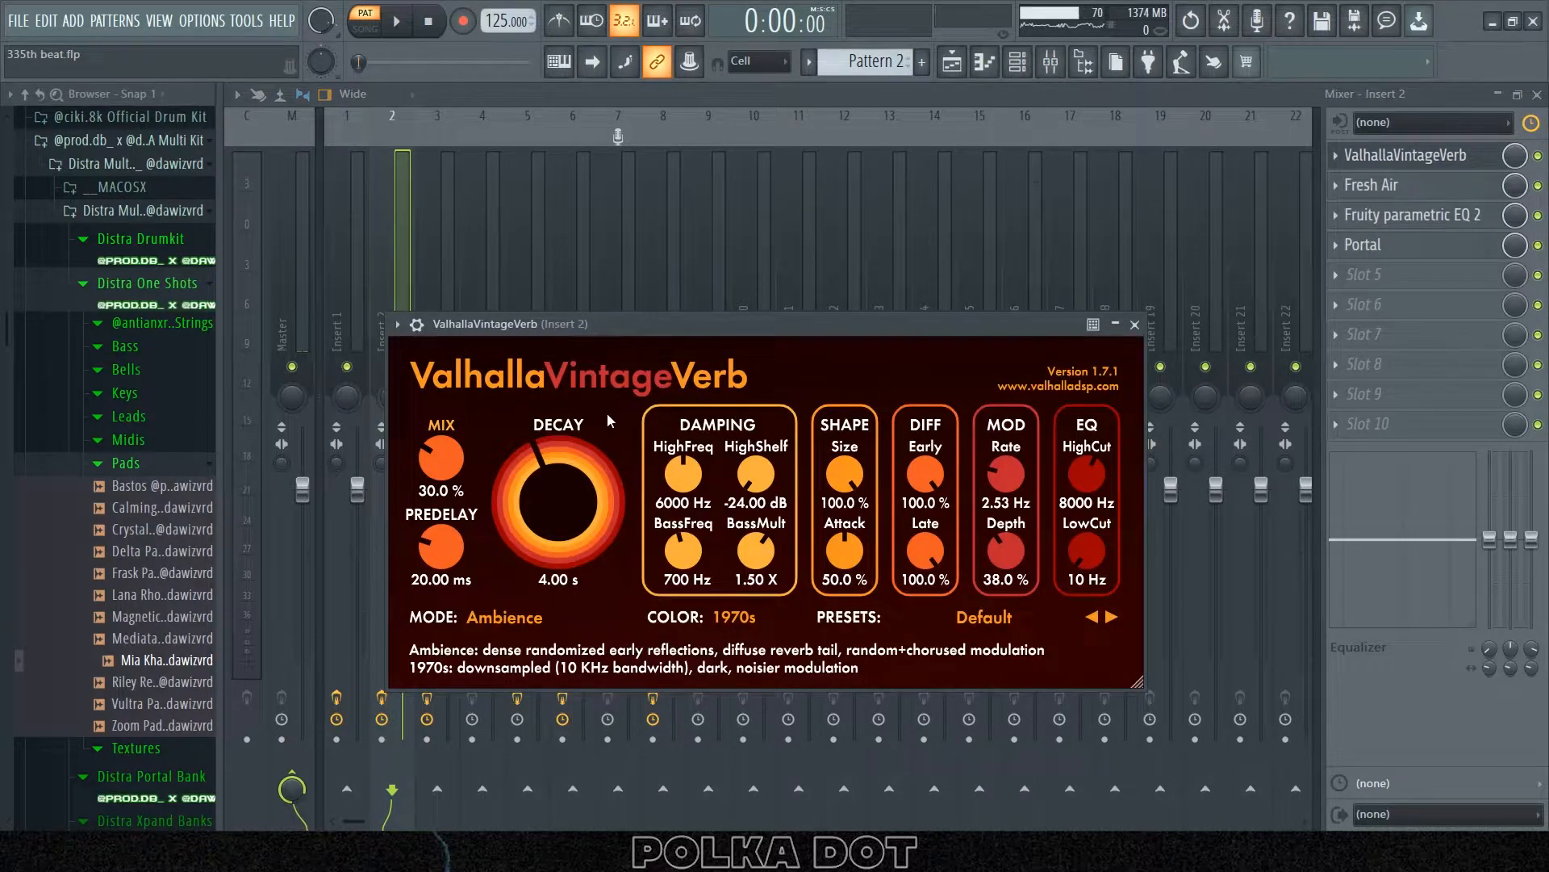
click(1372, 185)
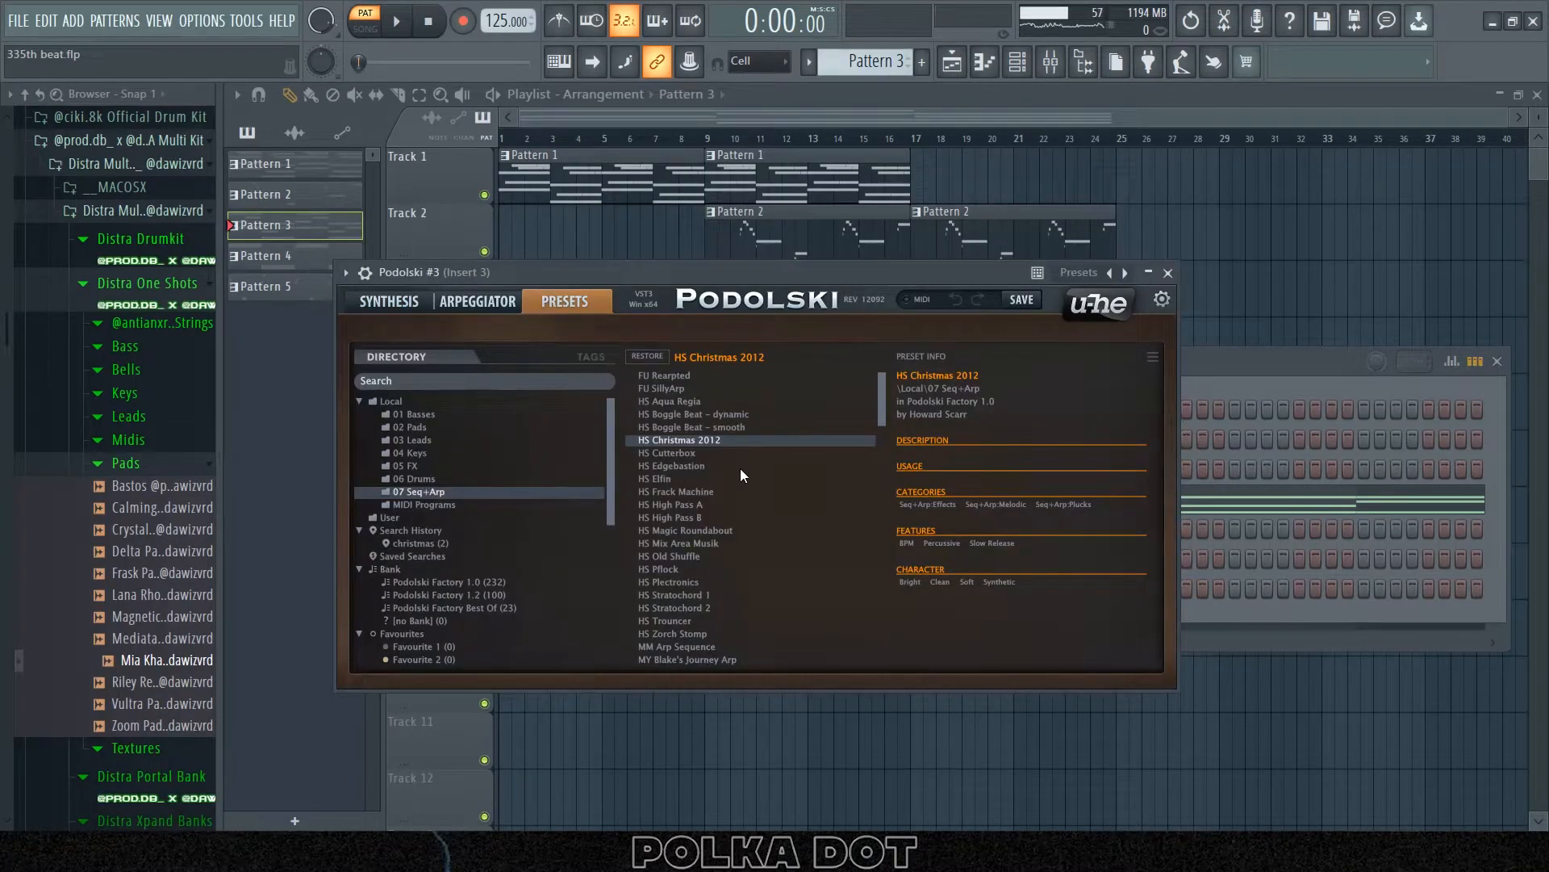
mouse_move(623, 476)
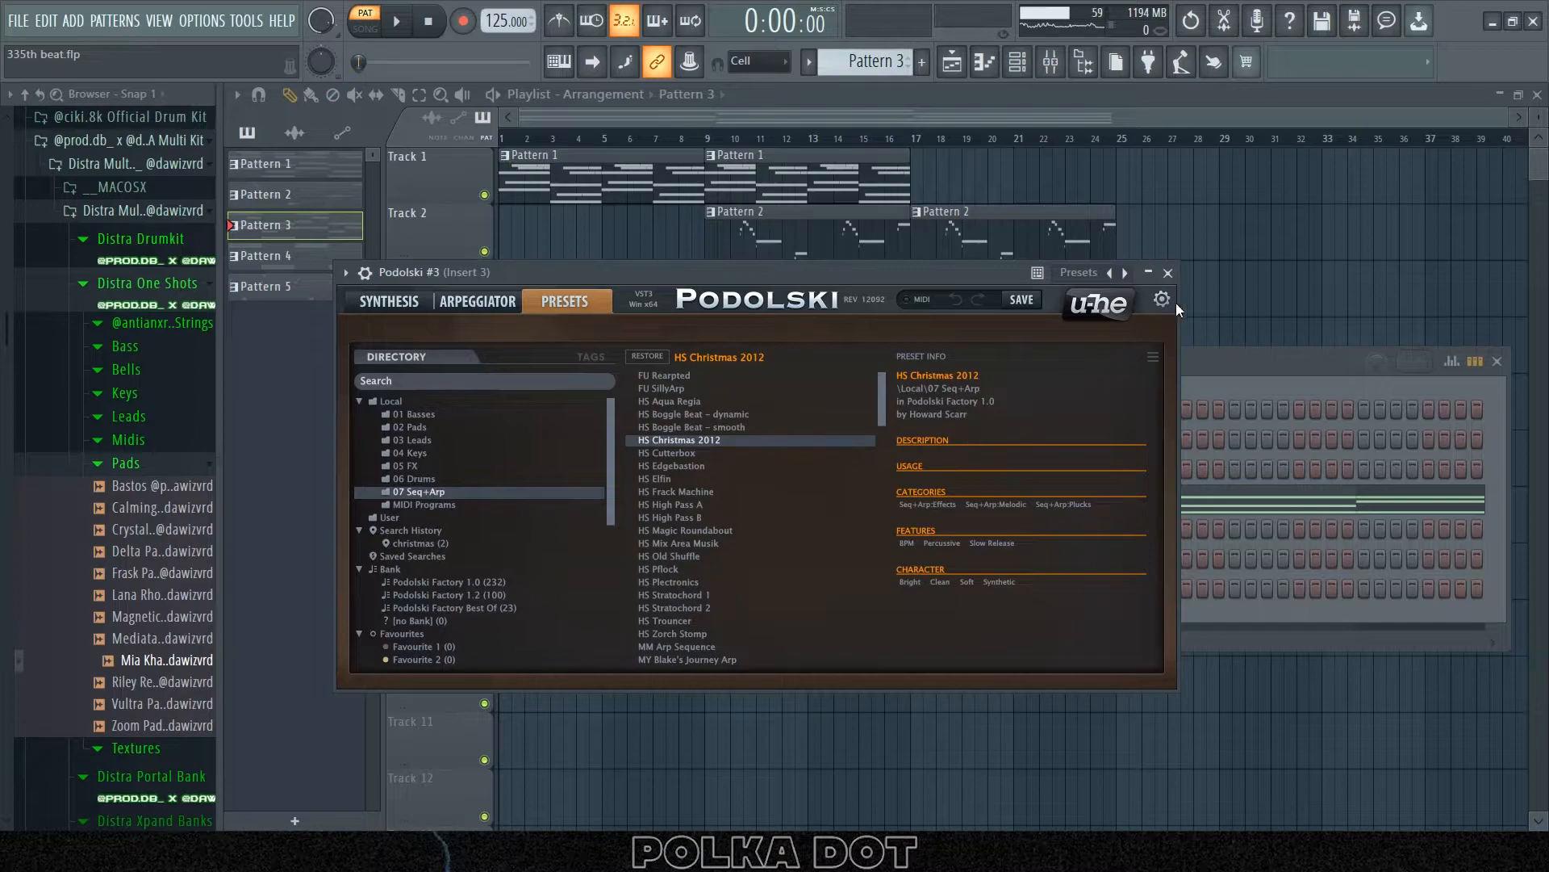
- Close the Podolski #3 window once HS Christmas 2012 is loaded
click(1167, 273)
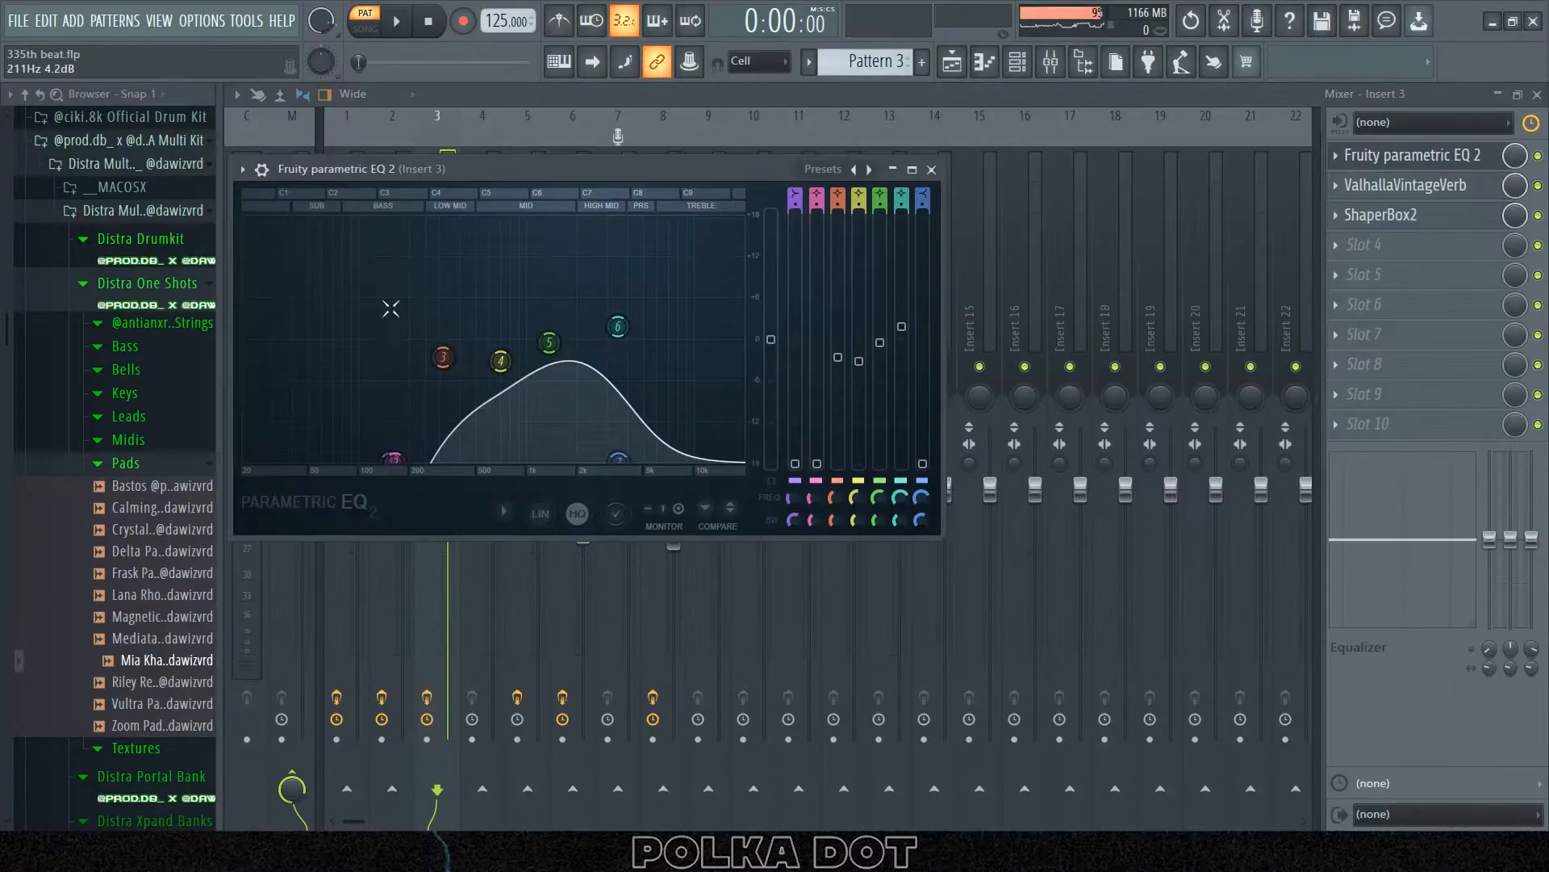
- Open ShaperBox2 on Insert 3 and set a 12dB Warm LP cutoff curve
click(1406, 184)
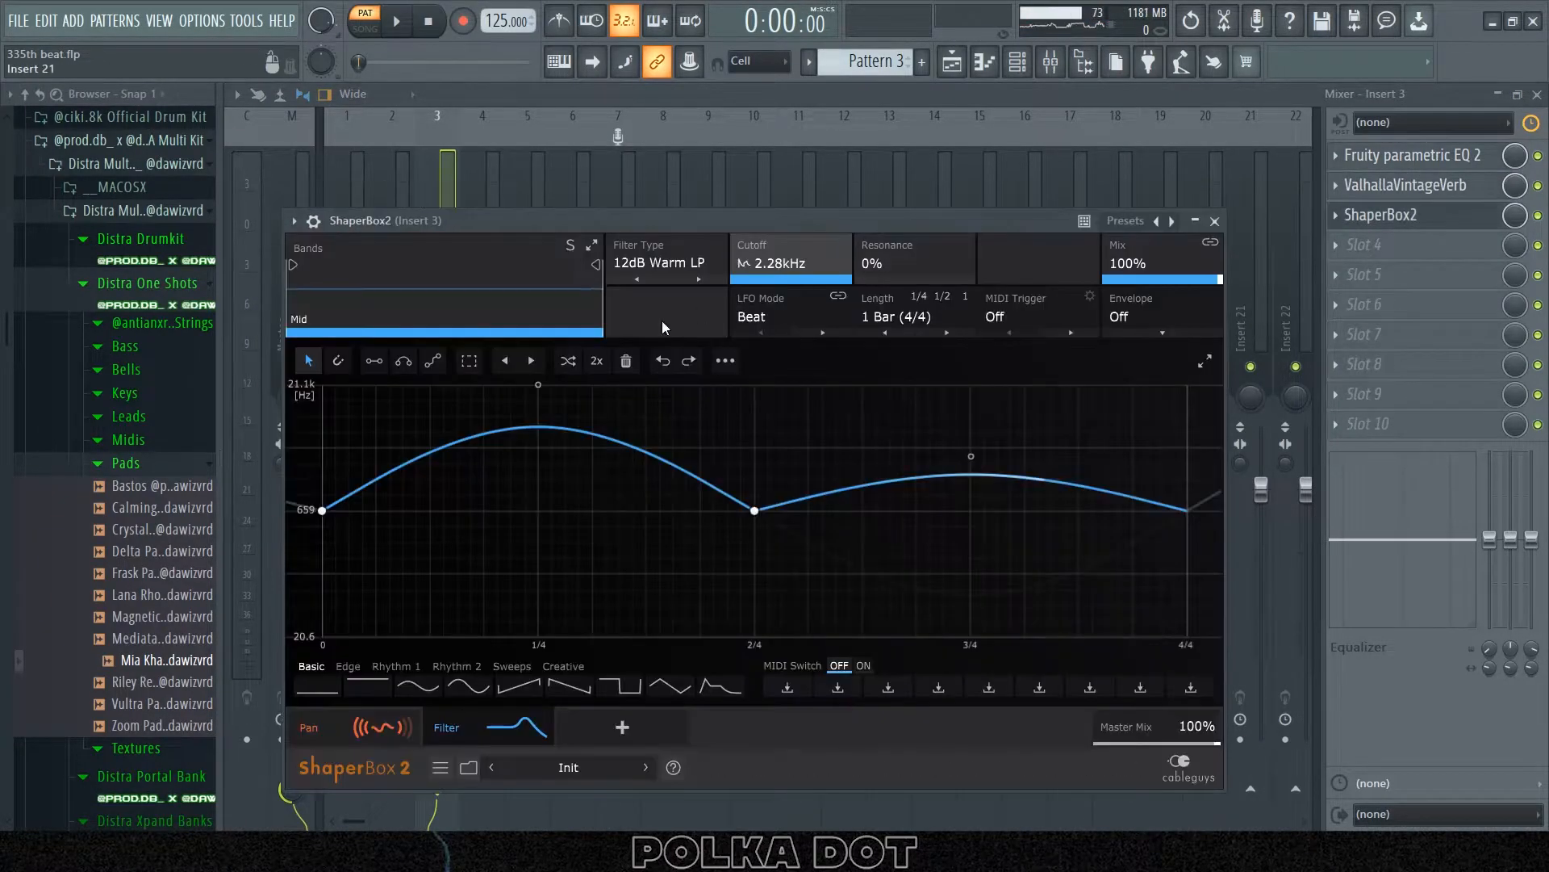
click(309, 726)
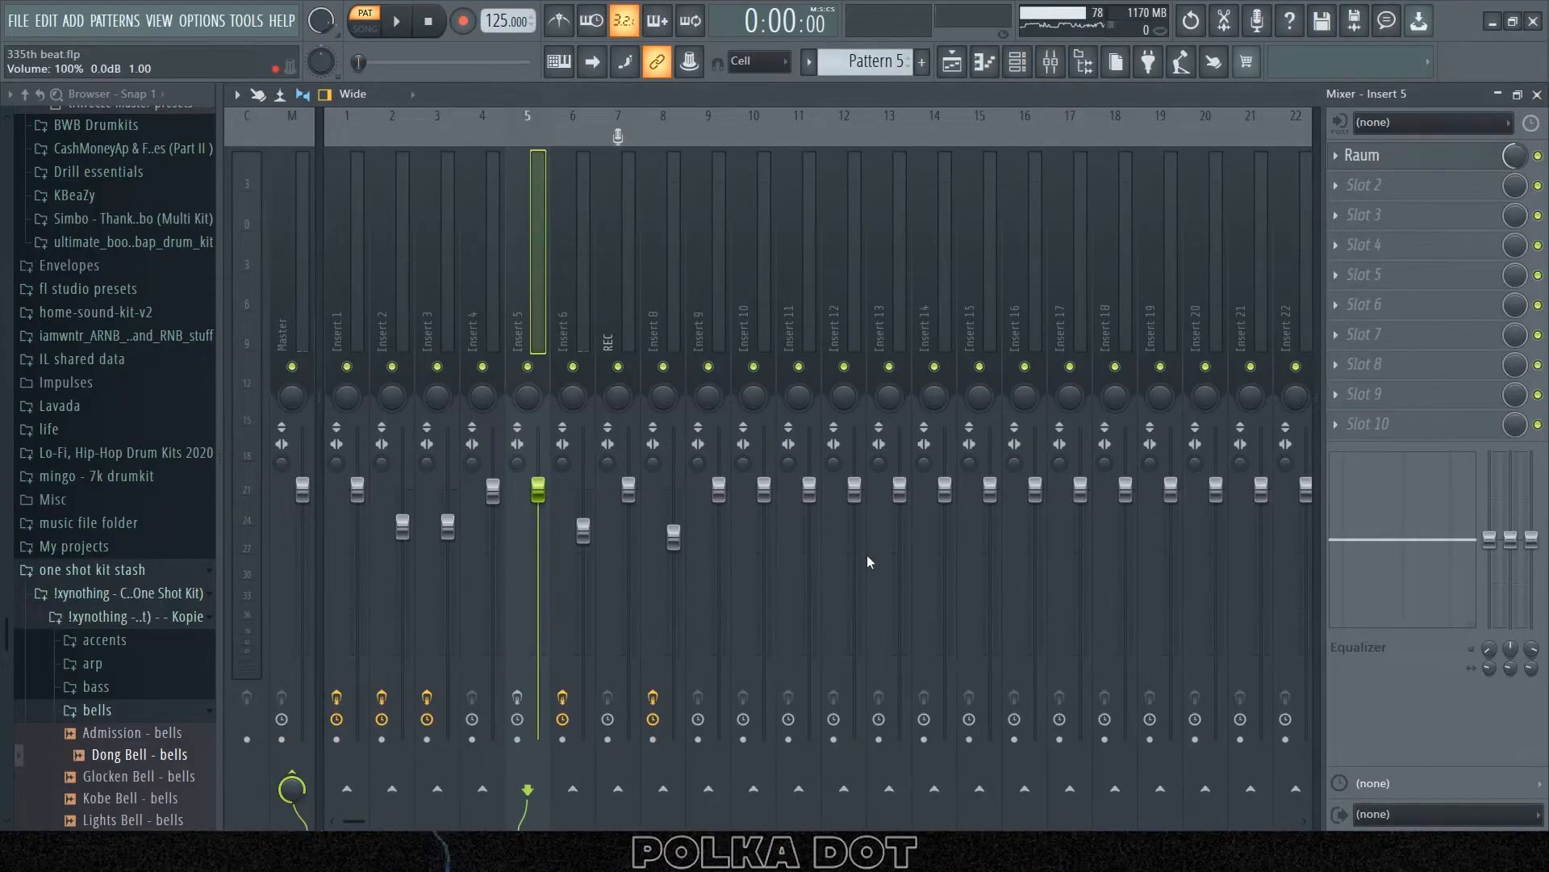
- Check and close Insert 5's Raum reverb, then arm Insert 5 for disk recording
click(1361, 155)
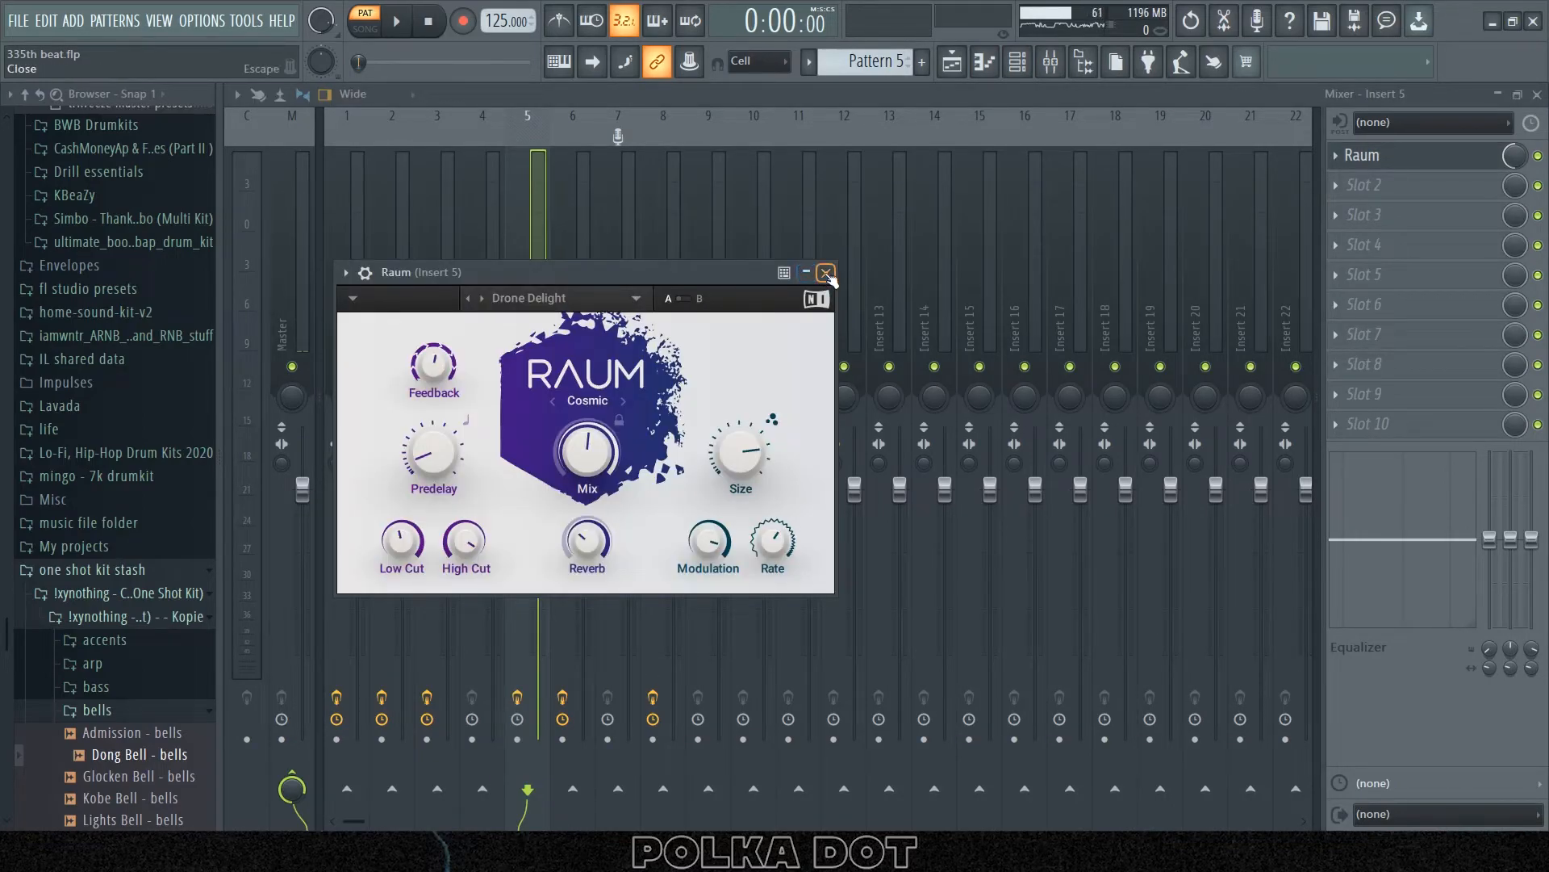
click(825, 272)
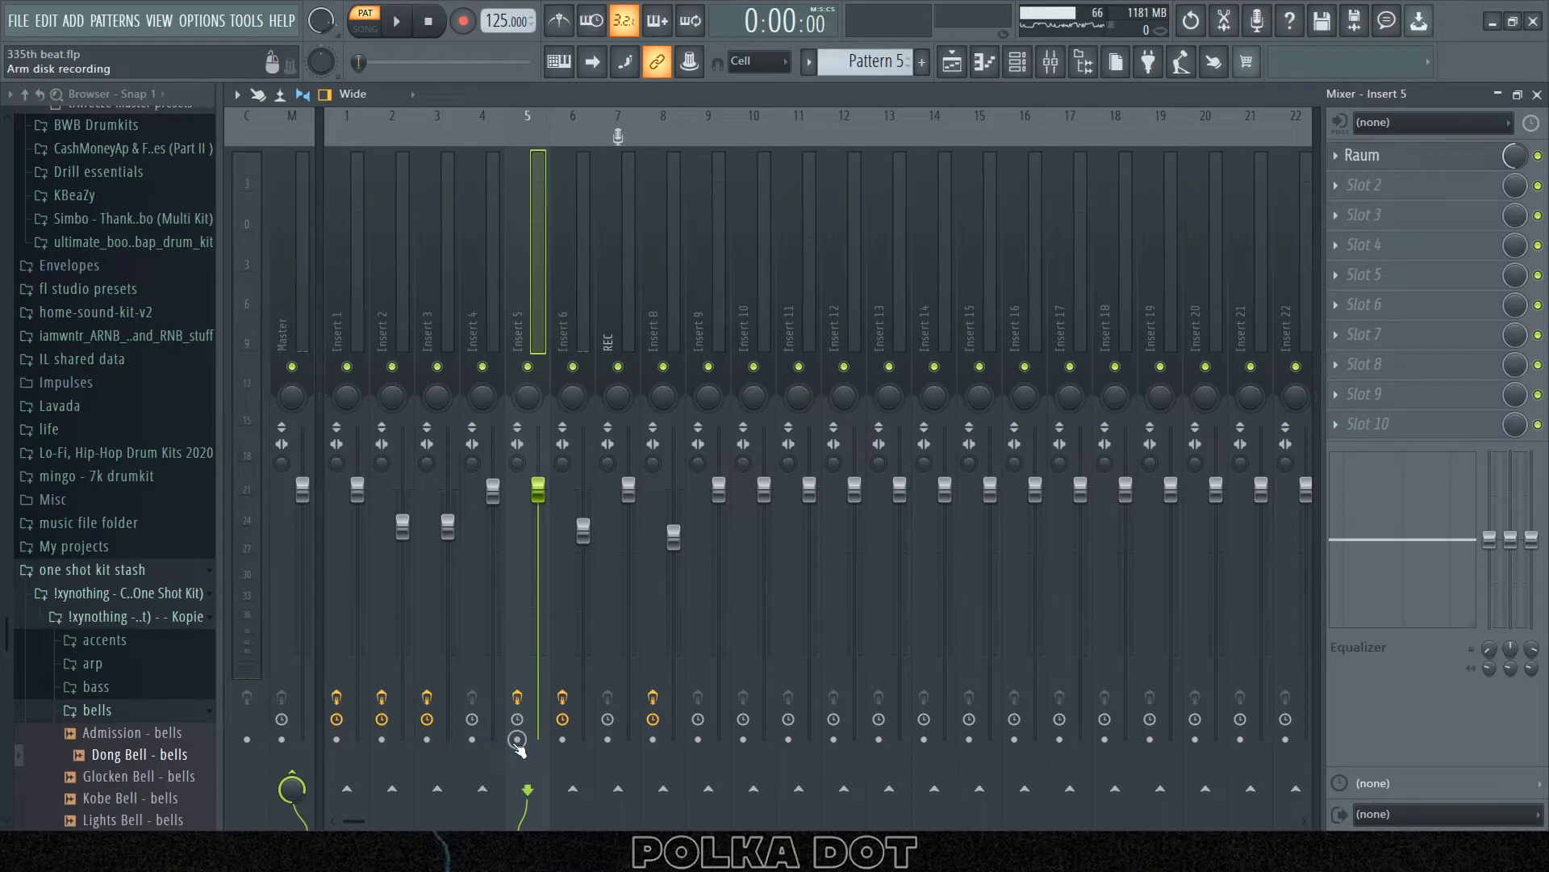
click(237, 94)
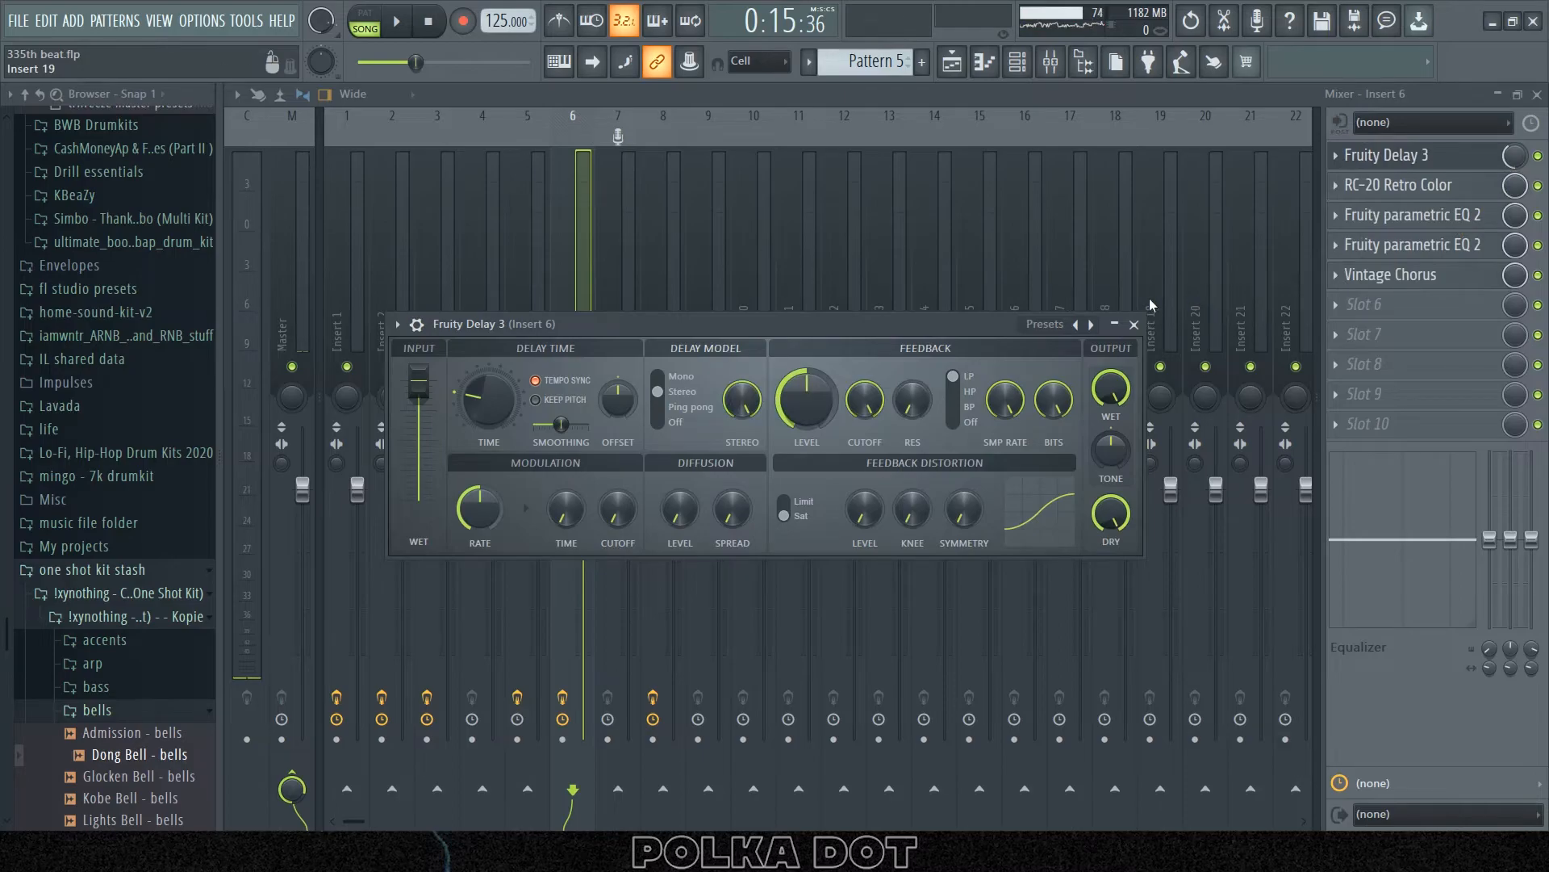
- Open both Fruity parametric EQ 2 slots on Insert 6, then scroll the Playlist
click(1404, 184)
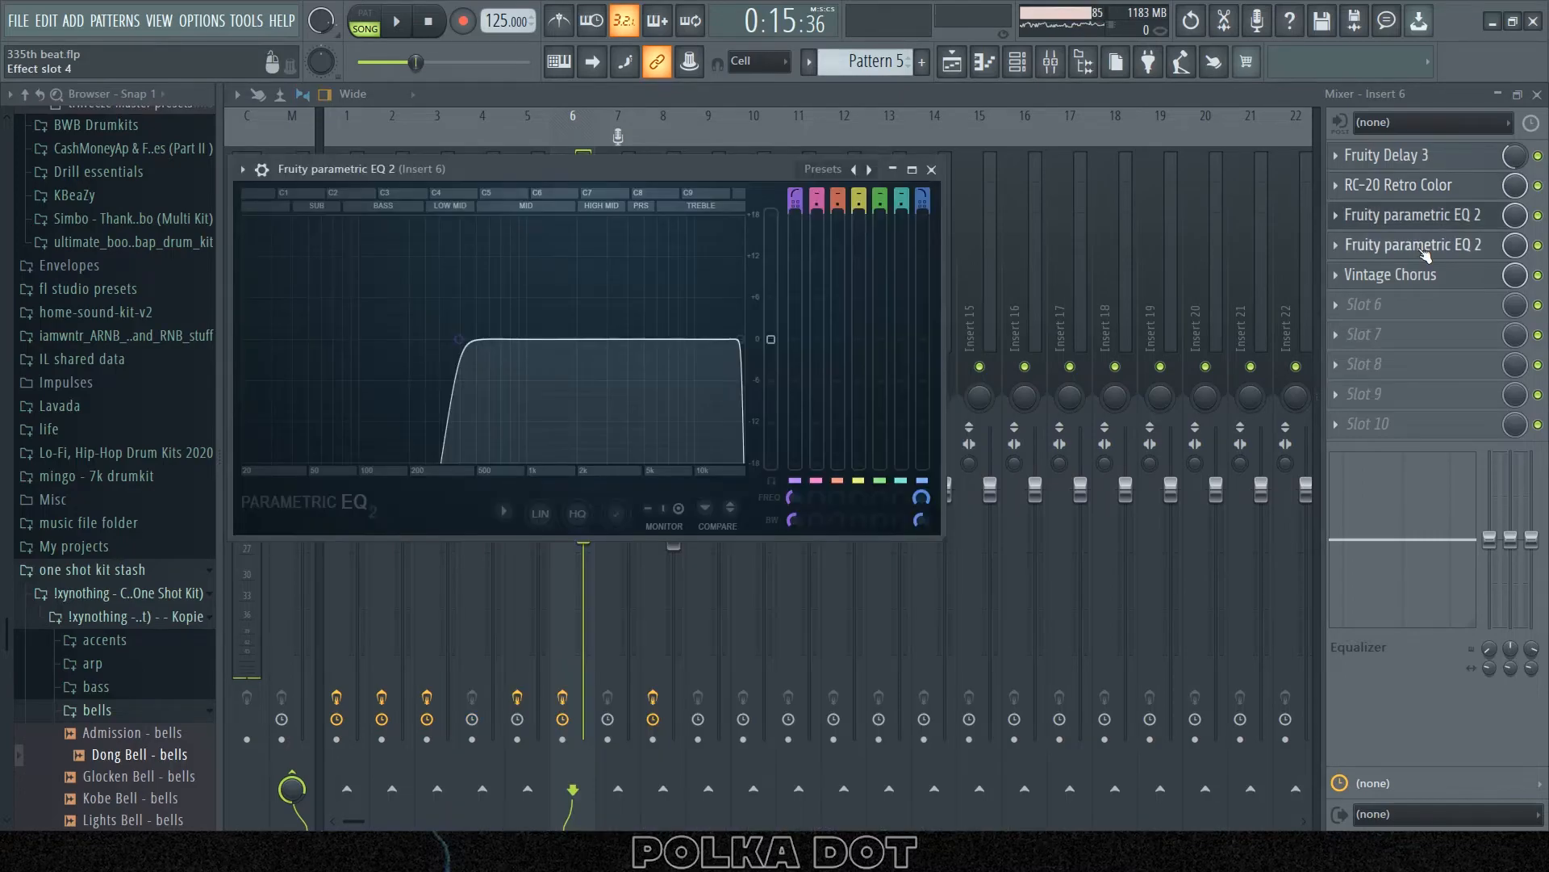
click(1390, 274)
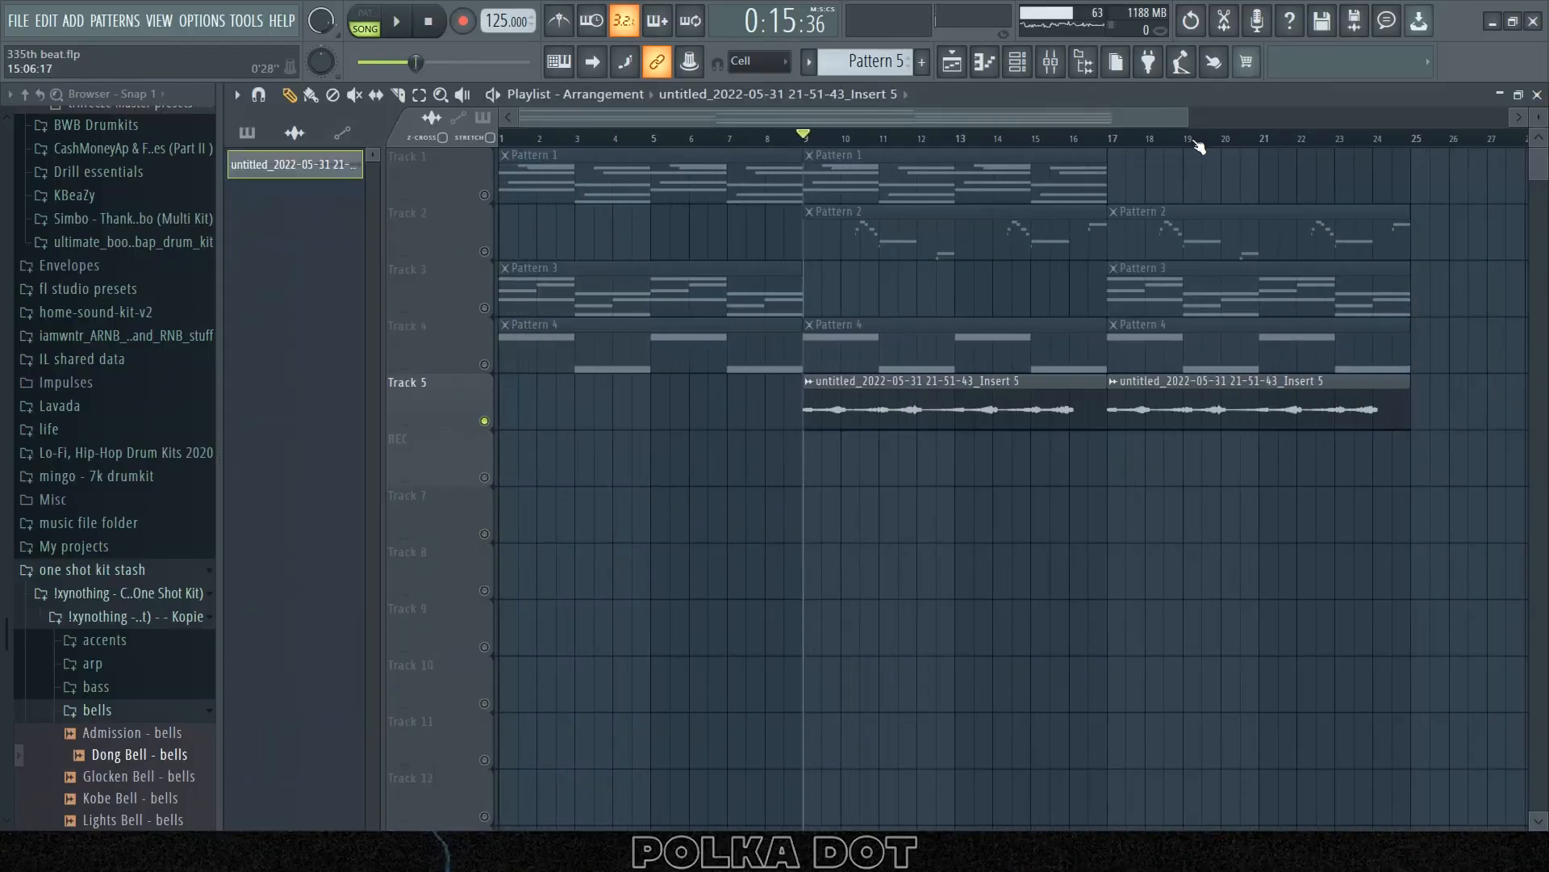
scroll(down, 3)
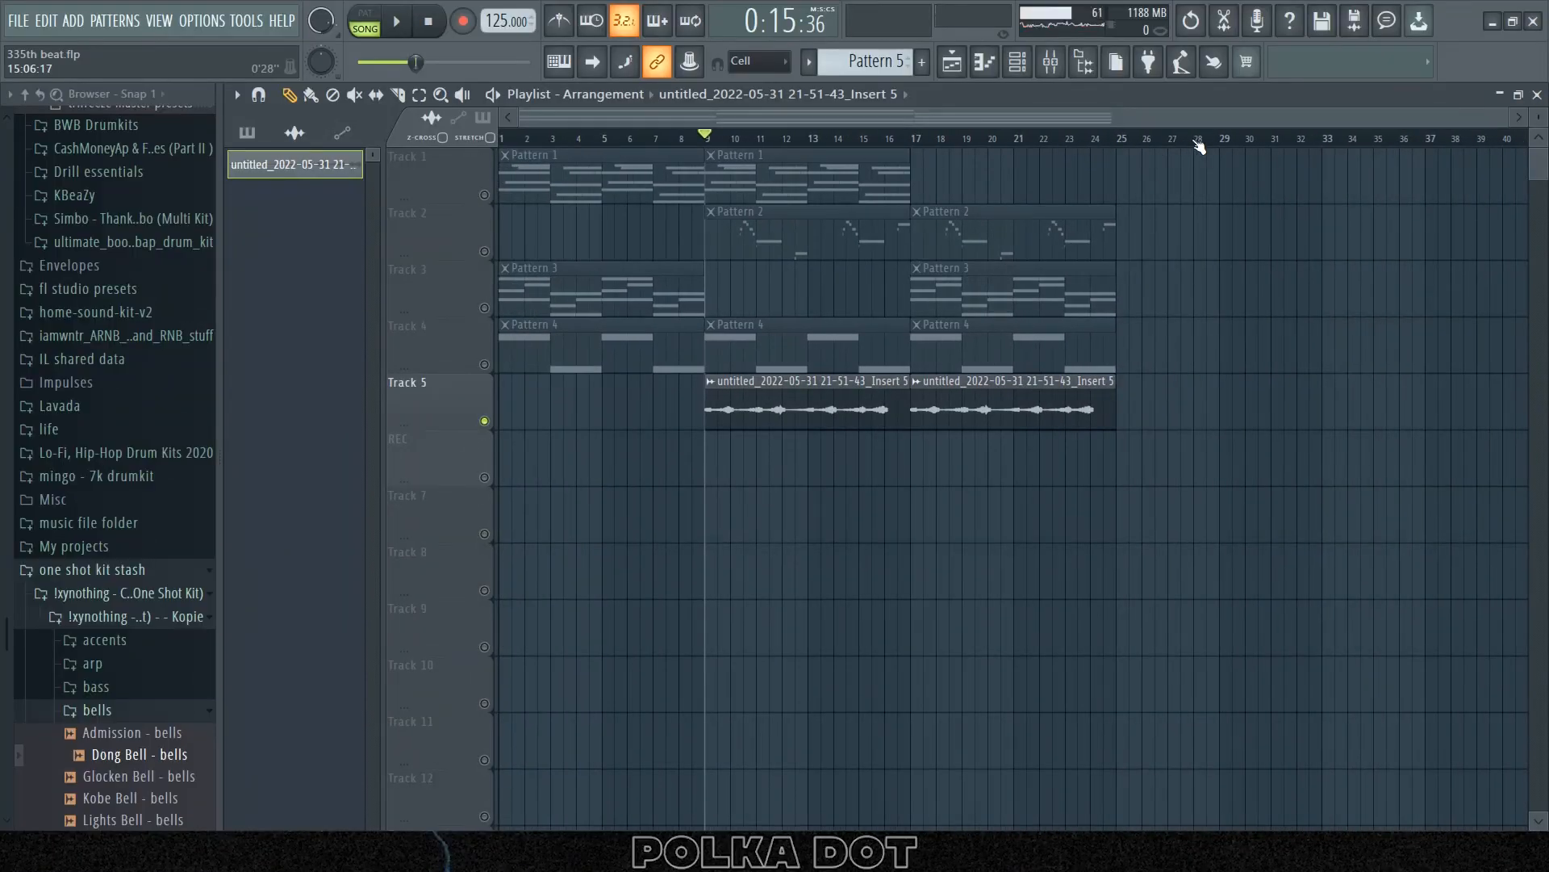